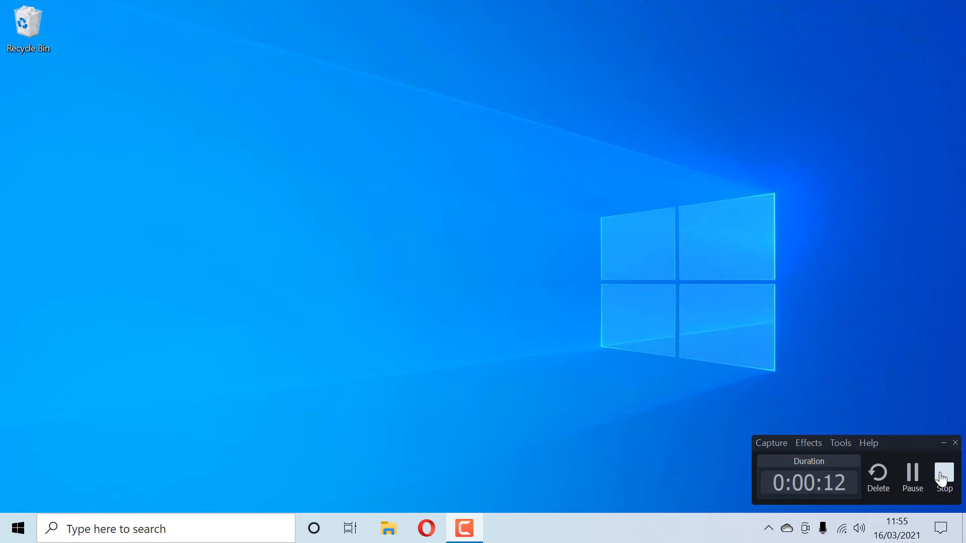
- Stop the 12-second recording and relaunch Camtasia Recorder 2020 from the Start menu
left_click(944, 478)
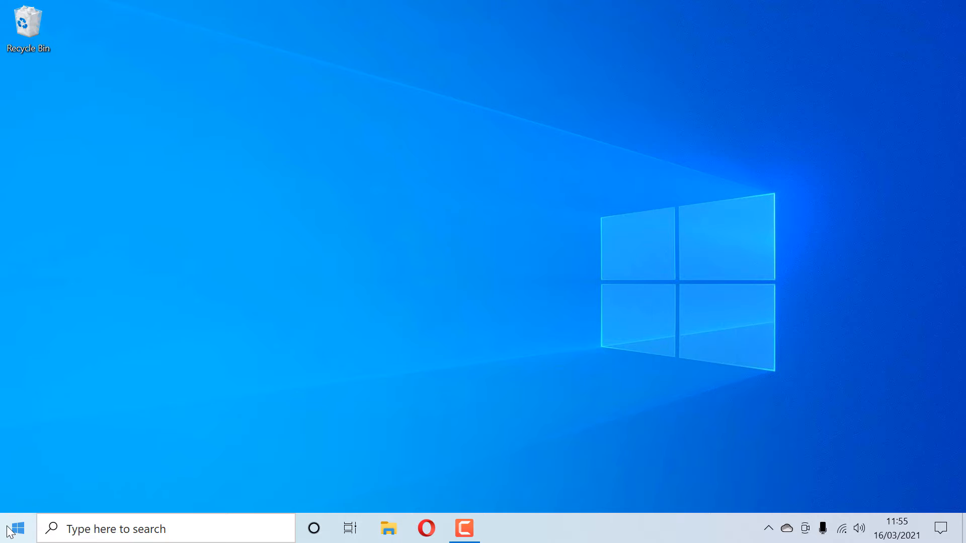
left_click(12, 529)
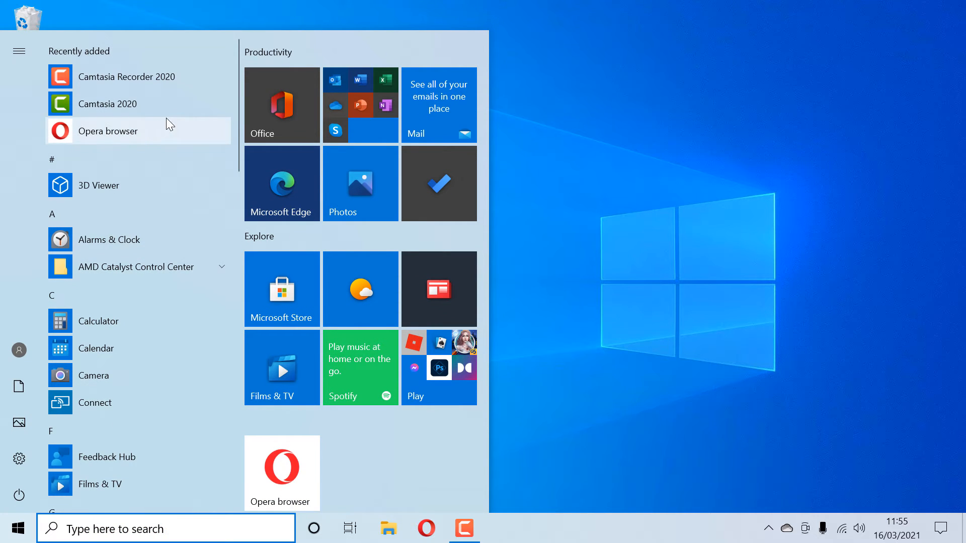
mouse_move(138, 76)
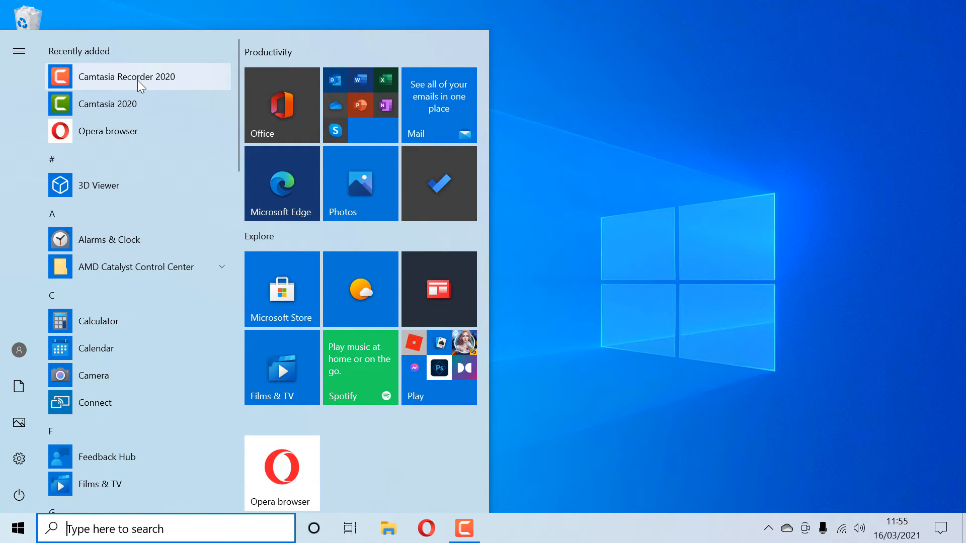
left_click(127, 77)
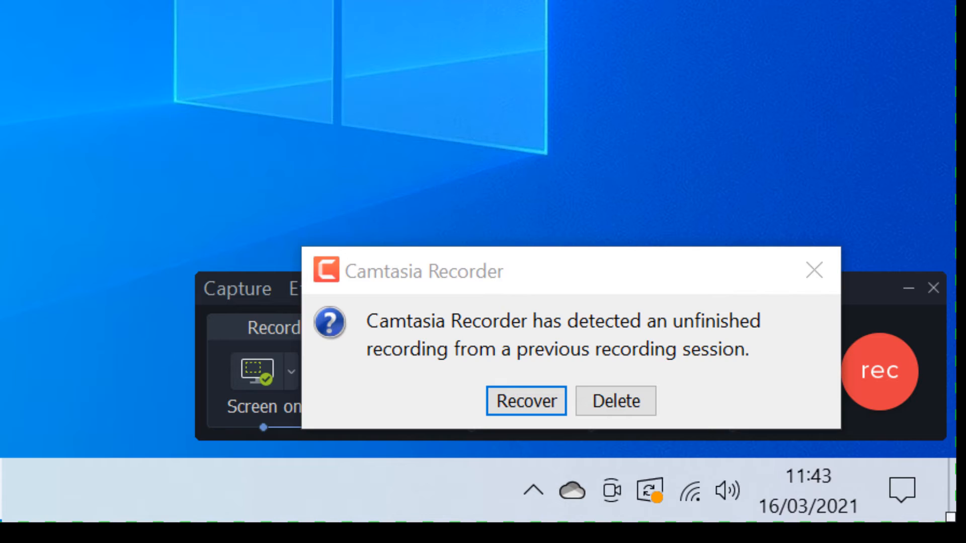
- Choose Recover for the previous session's unfinished recording
left_click(525, 401)
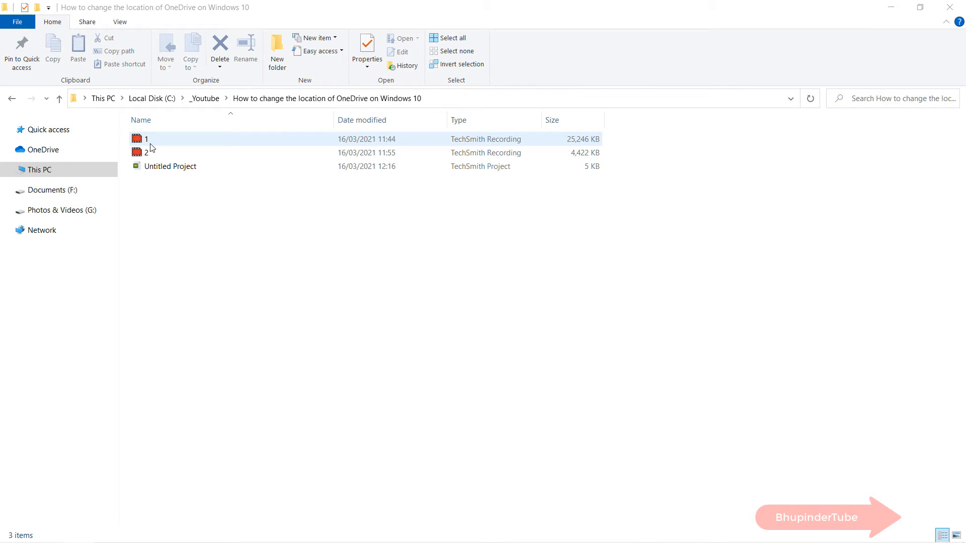
- Open recording 1 from the Youtube project folder in the Camtasia editor
left_click(146, 139)
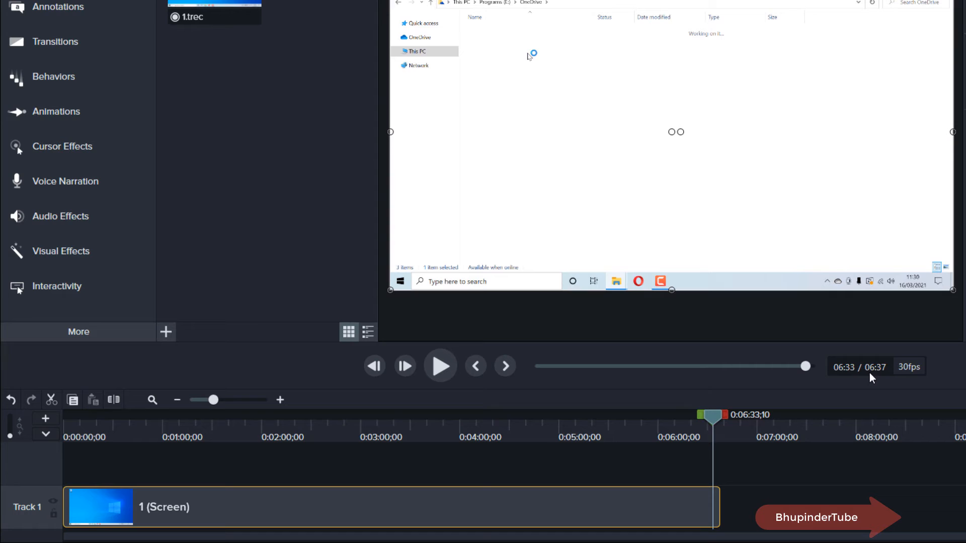
mouse_move(877, 379)
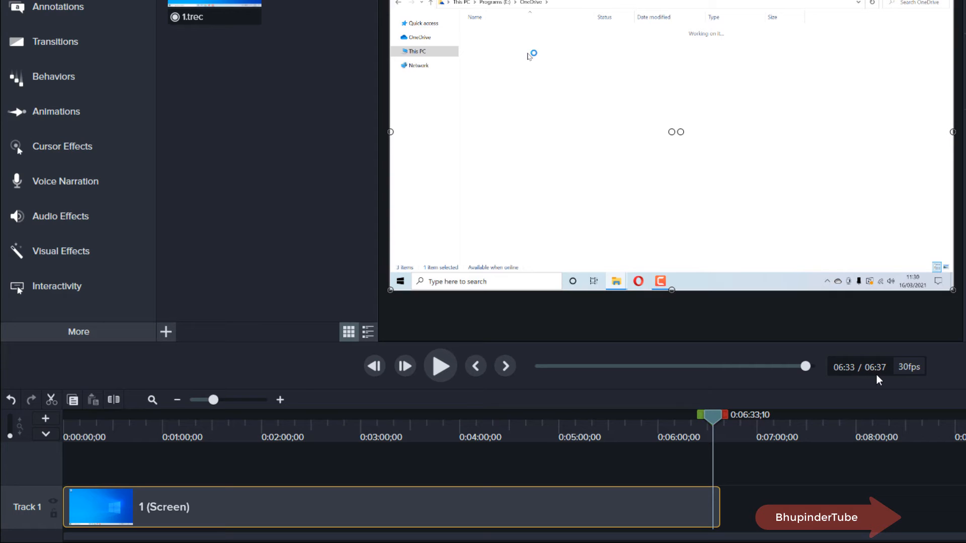
mouse_move(852, 395)
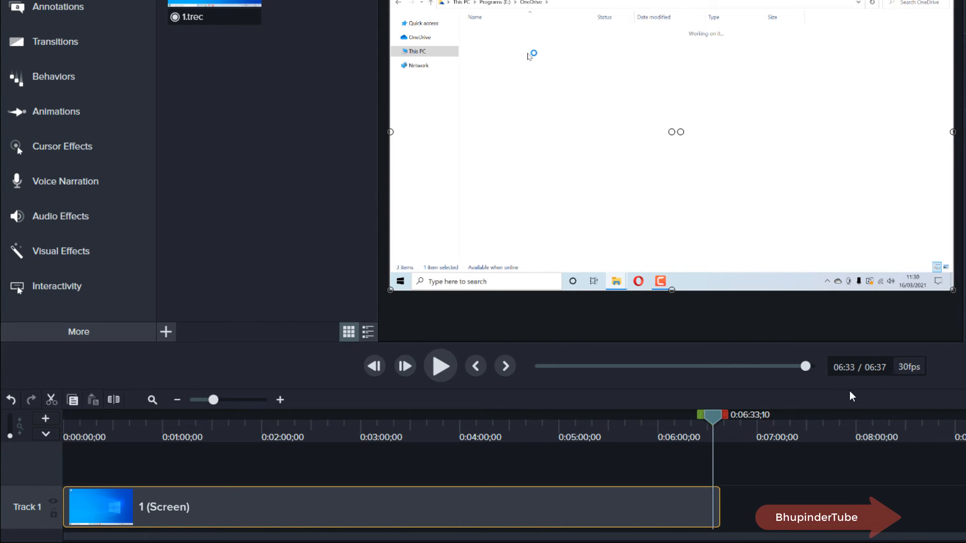